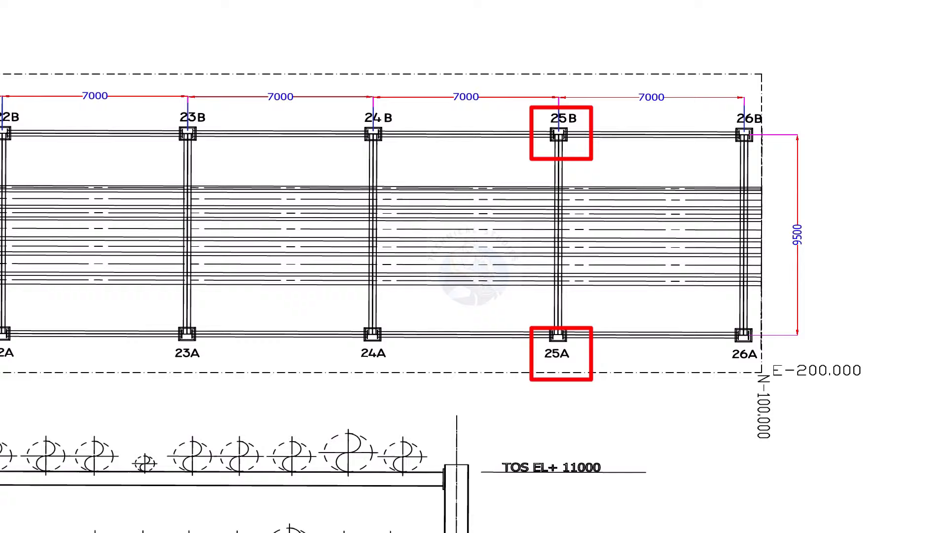
pyautogui.scroll(-3)
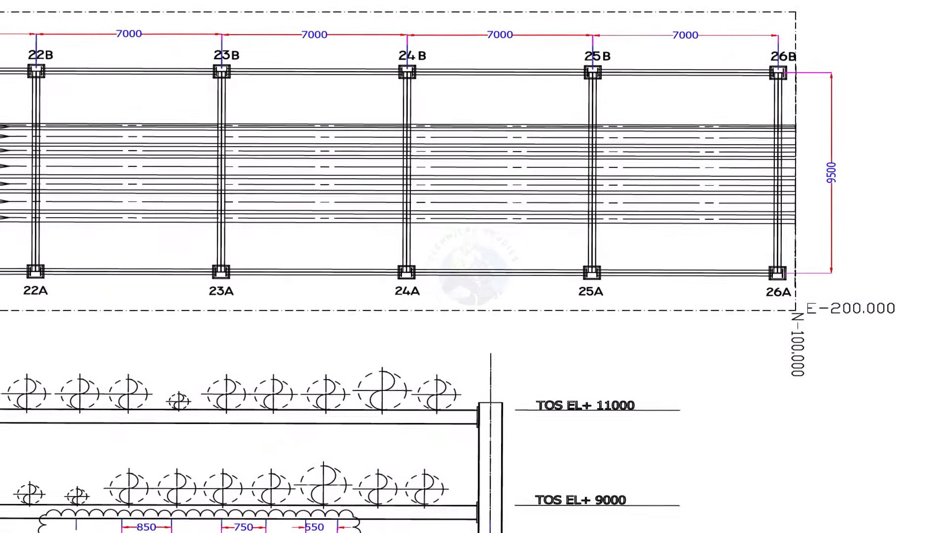